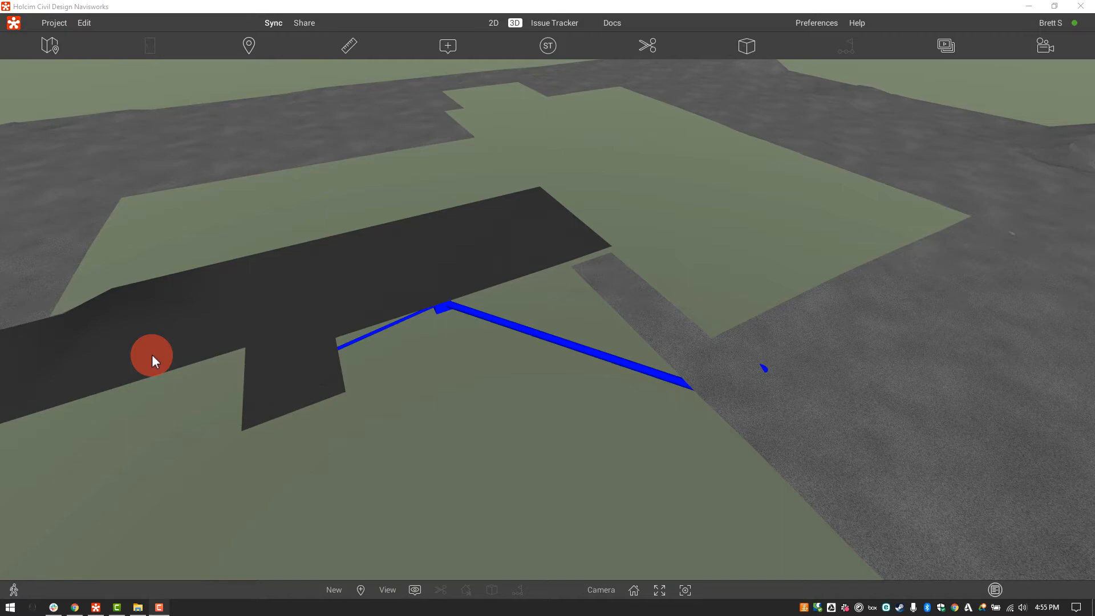
mouse_move(199, 377)
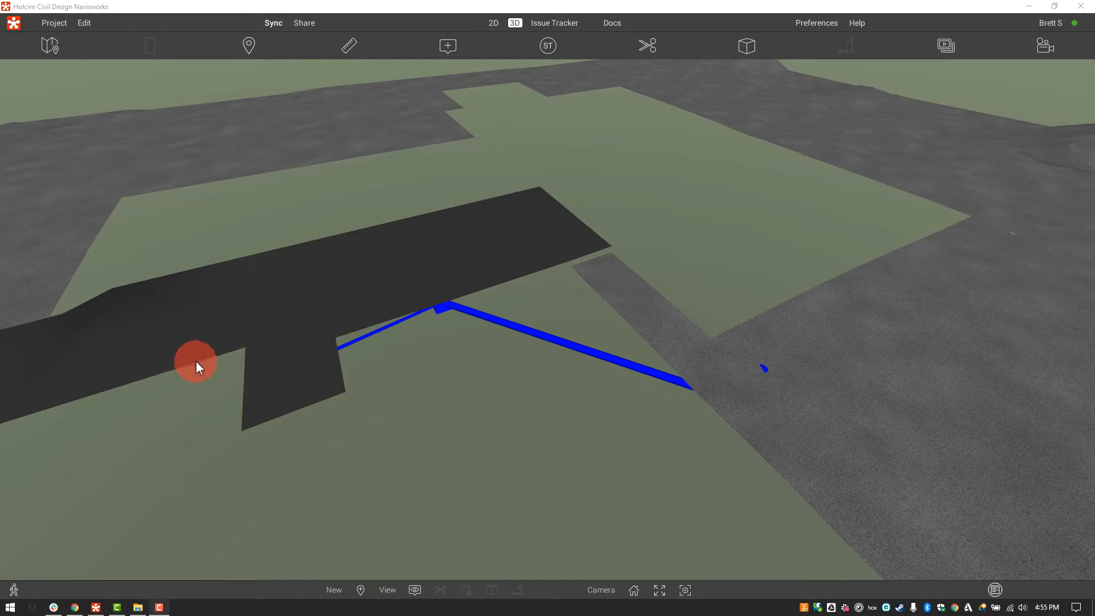
- Start the 3D overlay and stretch the crop box to enclose the elec room drain view past both end manholes
click(492, 23)
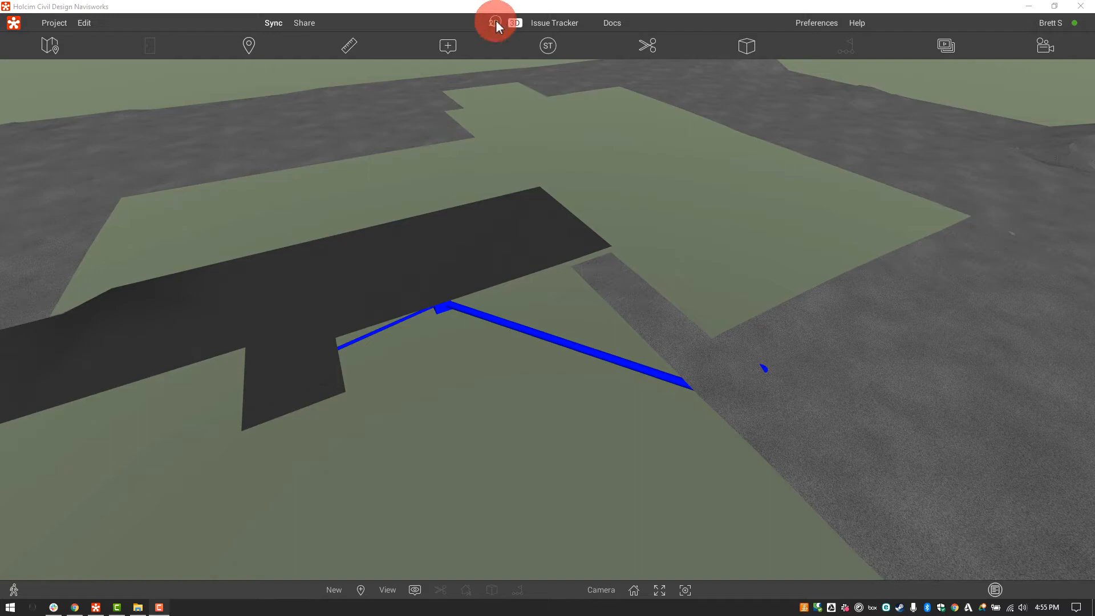
click(494, 23)
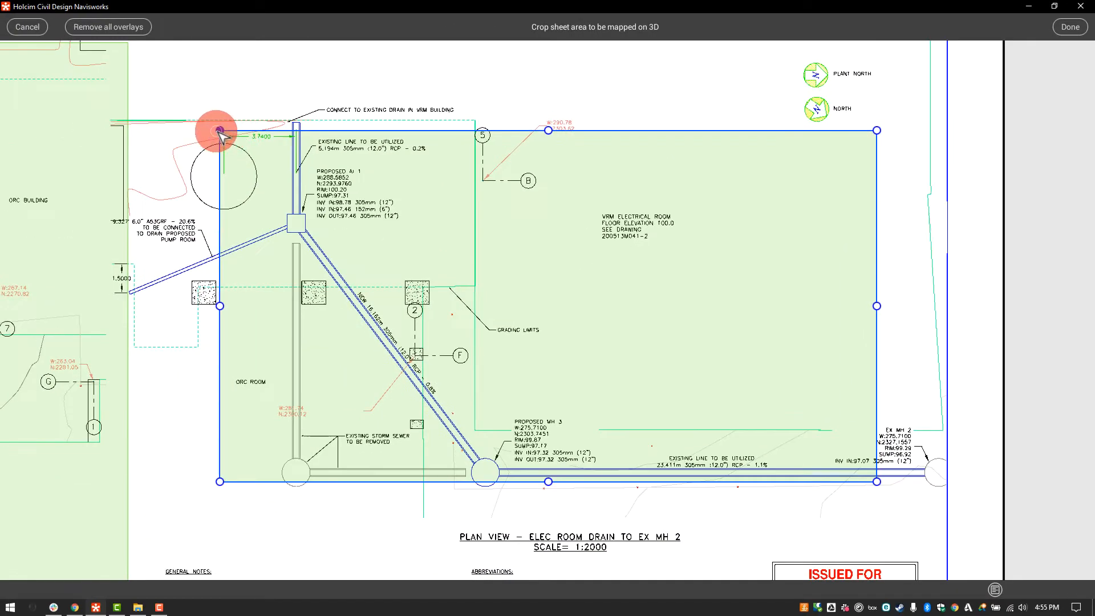
drag(219, 131, 227, 103)
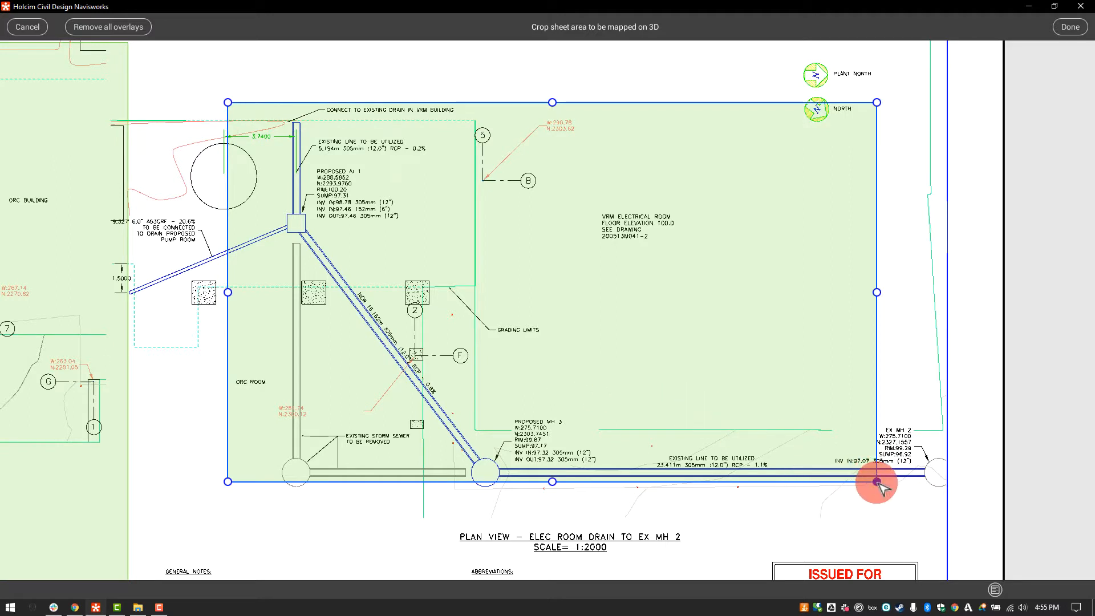
drag(876, 486, 951, 506)
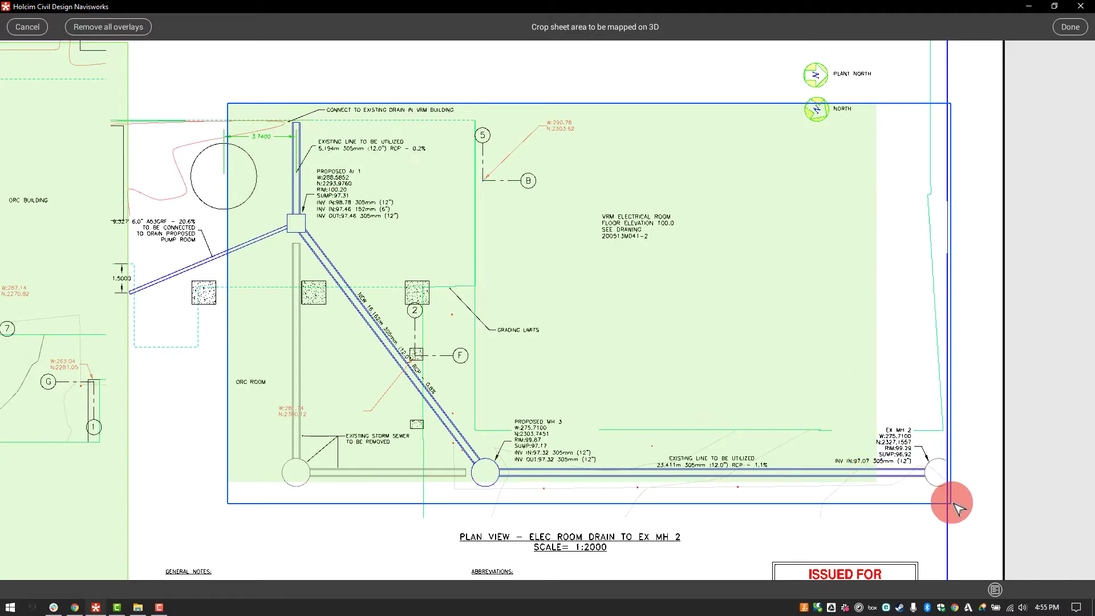
click(947, 504)
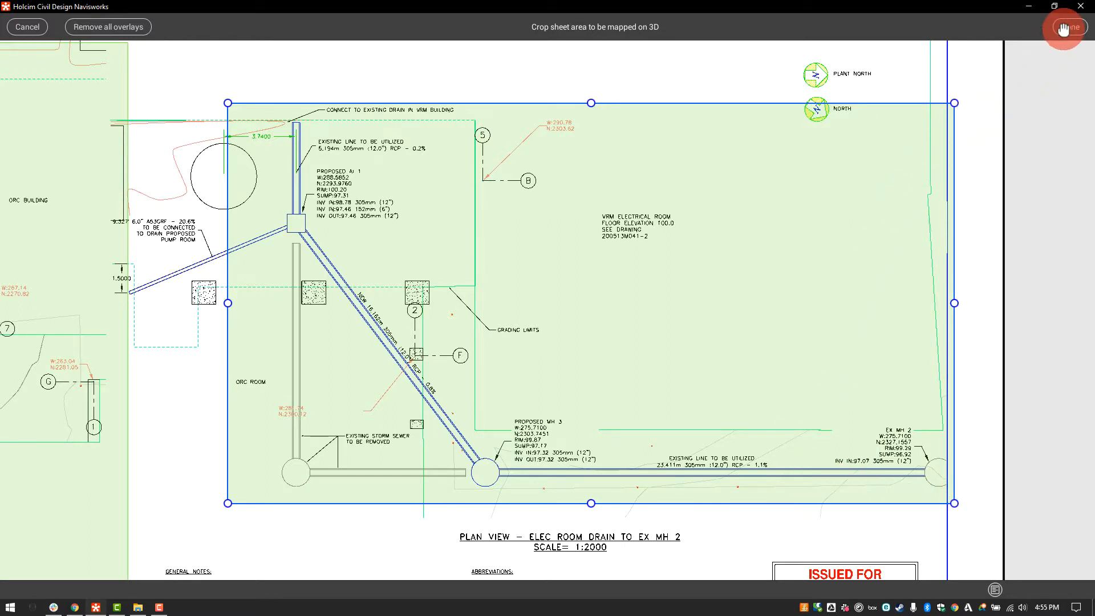
- Confirm the crop, lower the section cut beneath the surface to expose the pipes, and confirm it
click(1063, 27)
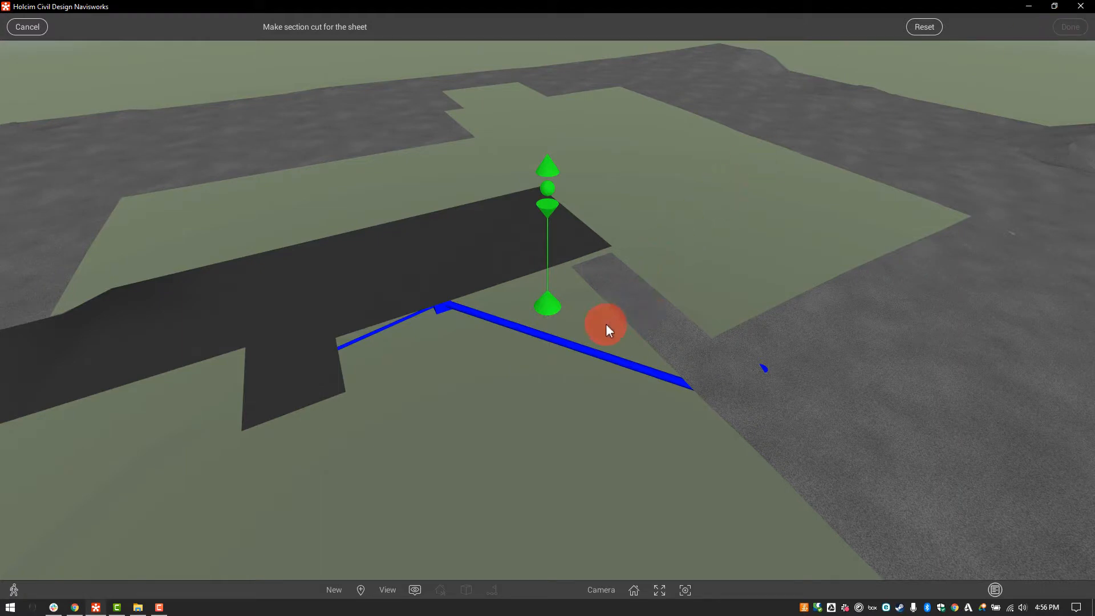
drag(605, 330, 731, 369)
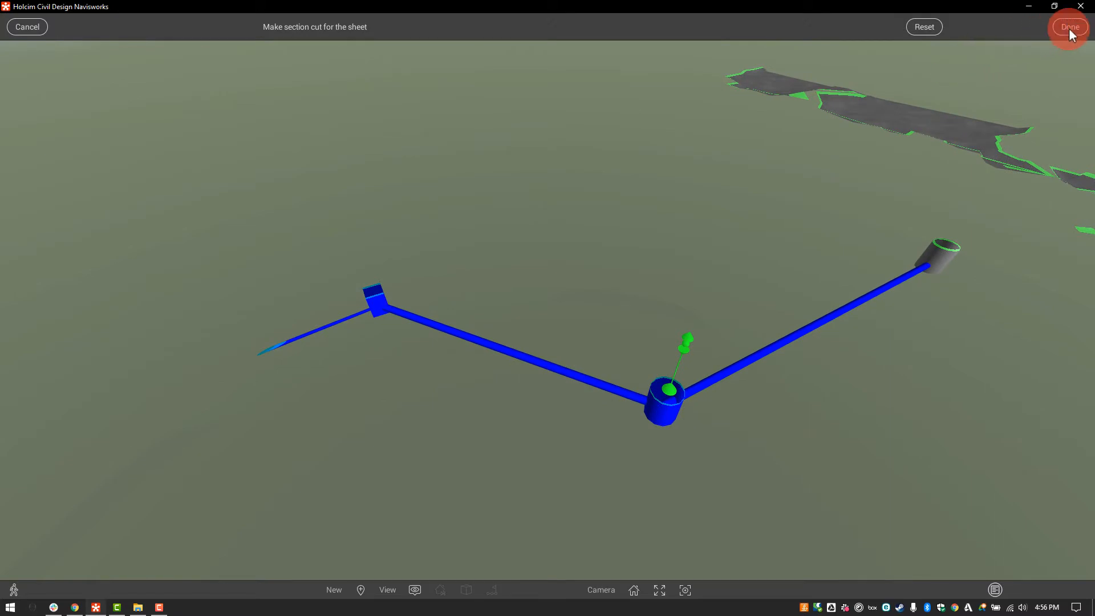
click(1070, 28)
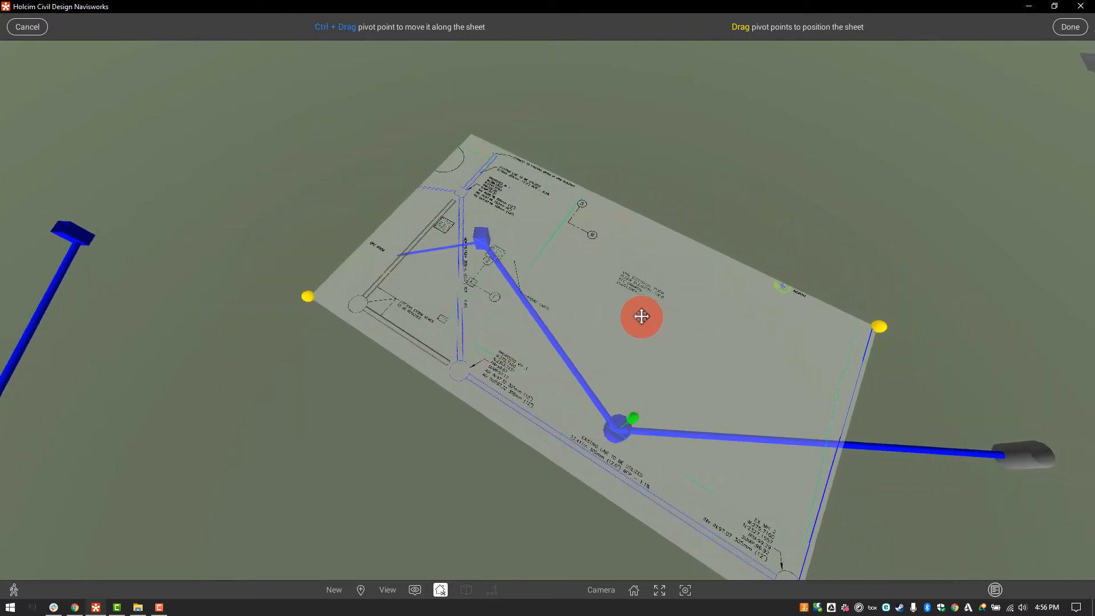
- Reposition the sheet and place the two pivot points on the upper and lower-right manhole symbols
drag(641, 316, 681, 230)
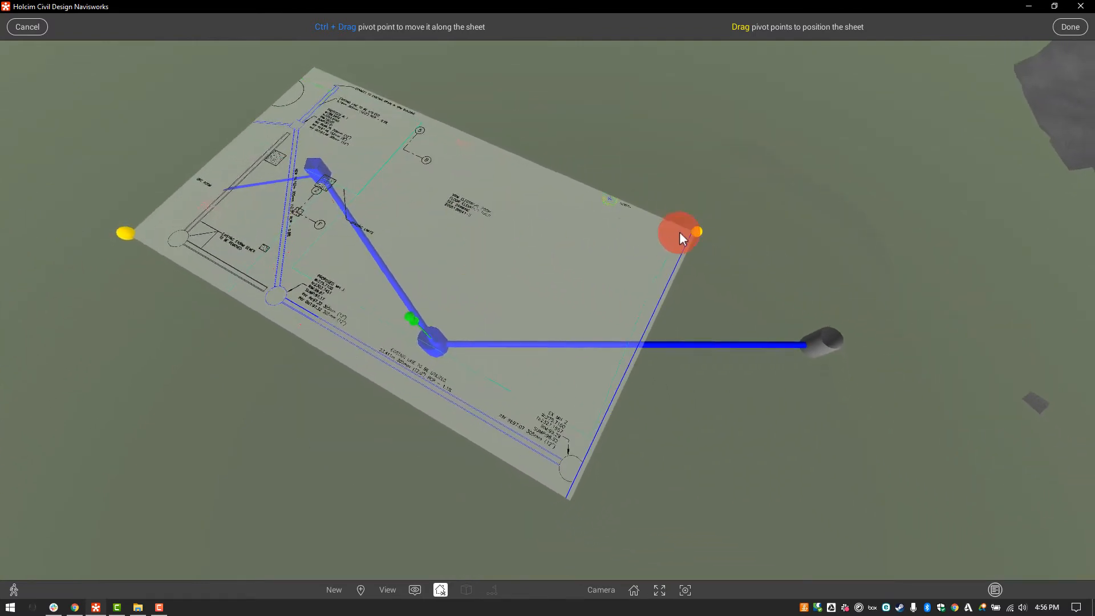
drag(681, 232, 563, 239)
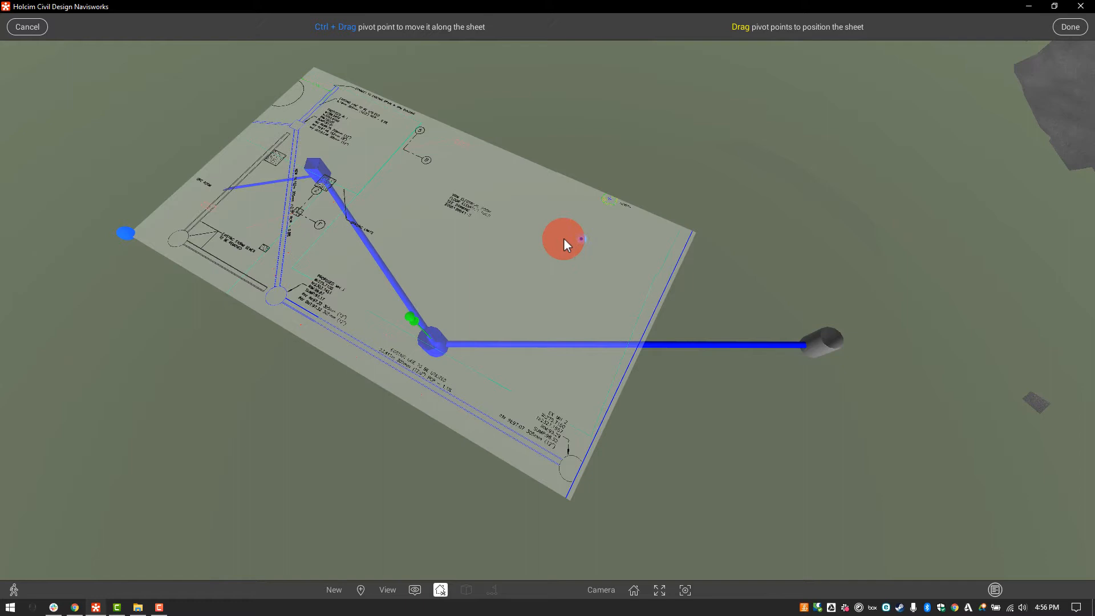
drag(563, 239, 299, 130)
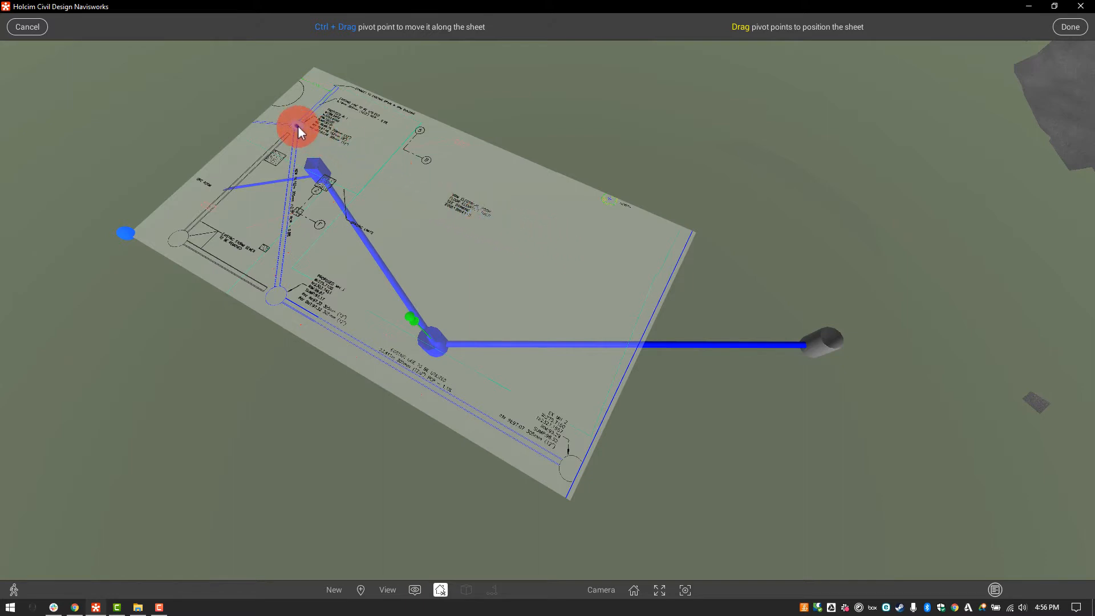
drag(297, 125, 151, 244)
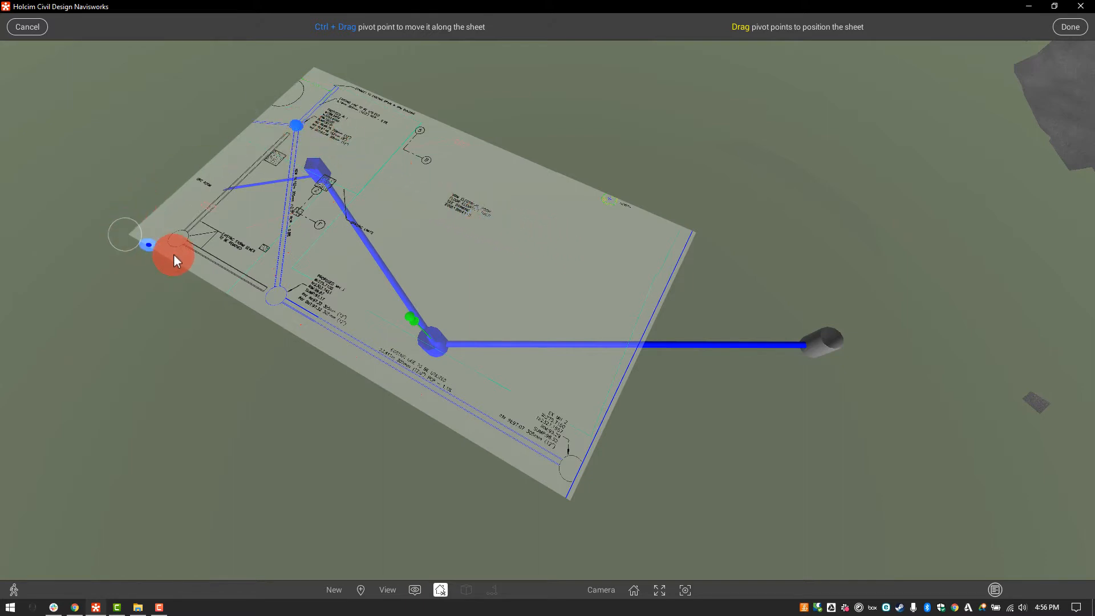
drag(173, 257, 559, 464)
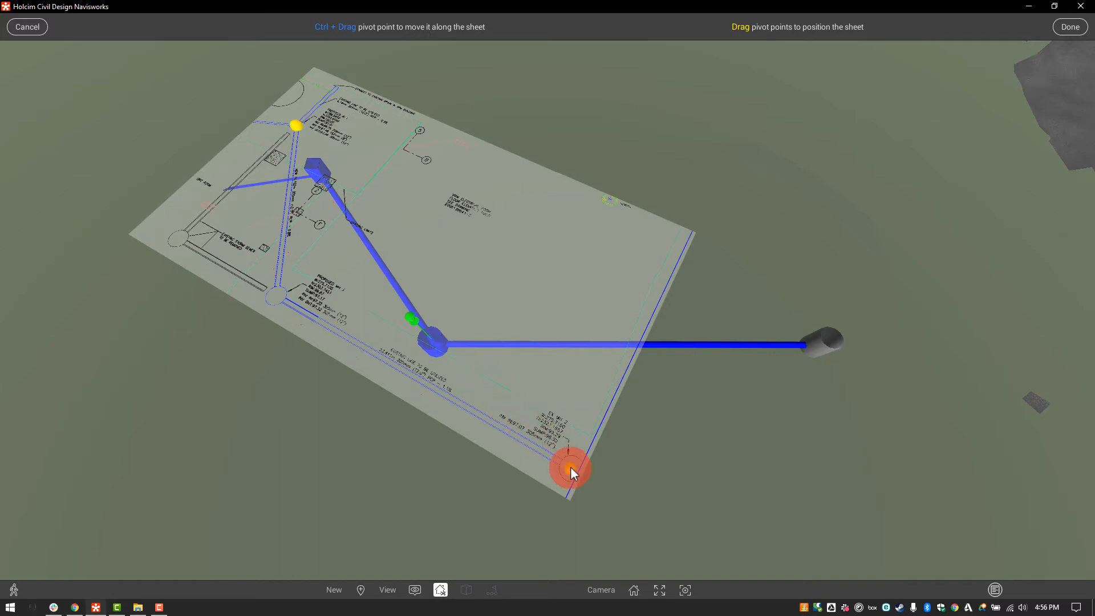
- Snap the sheet's end manhole and EX MH 2 symbols onto the modelled manholes and fine-tune alignment
drag(571, 470, 798, 368)
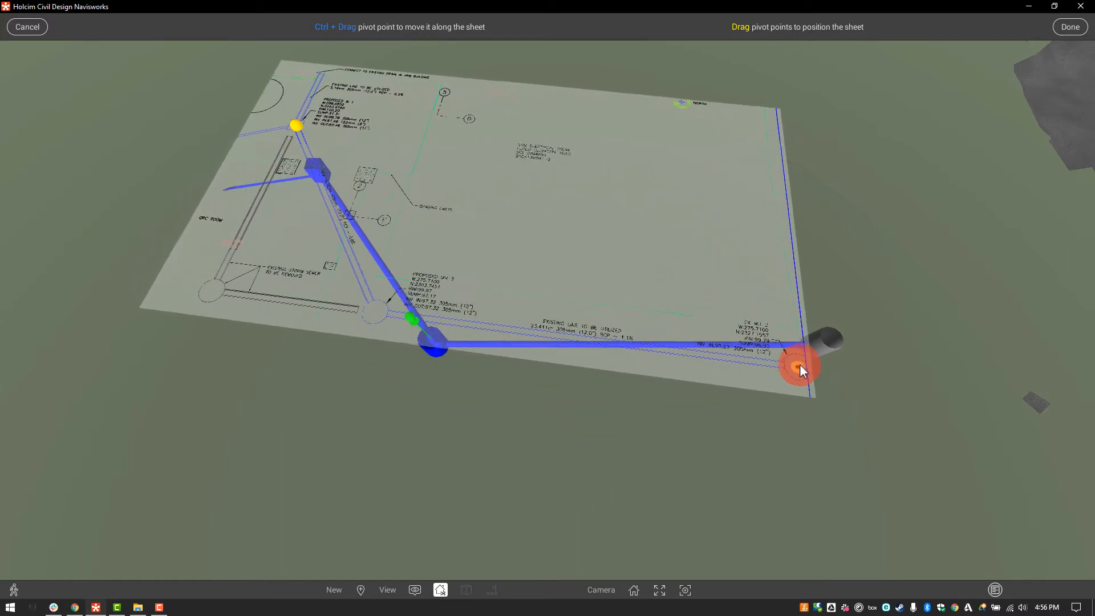
drag(800, 369, 761, 337)
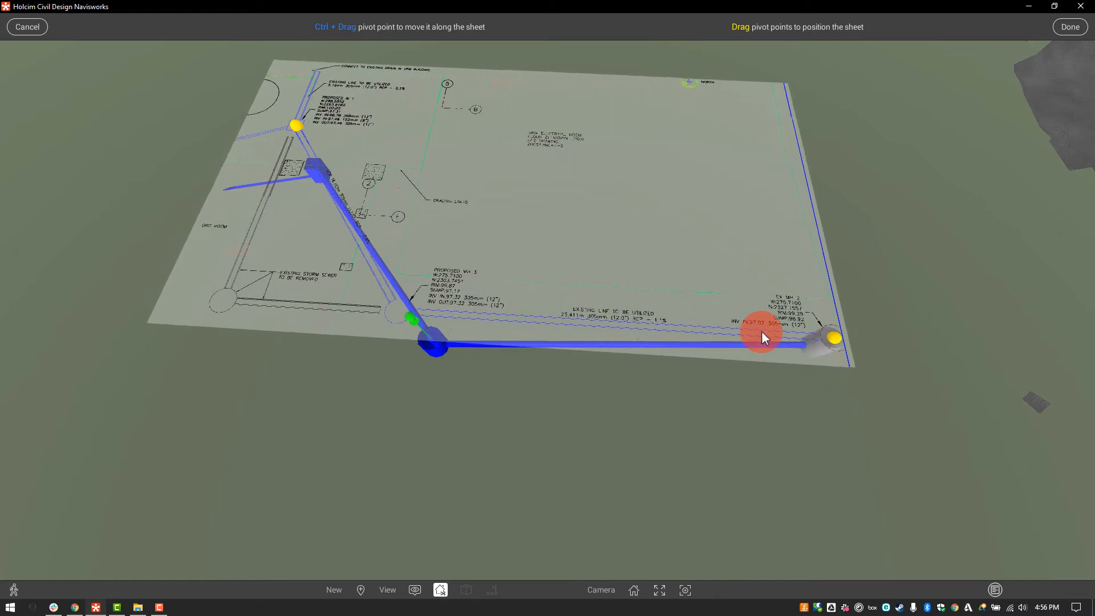
drag(761, 335, 311, 154)
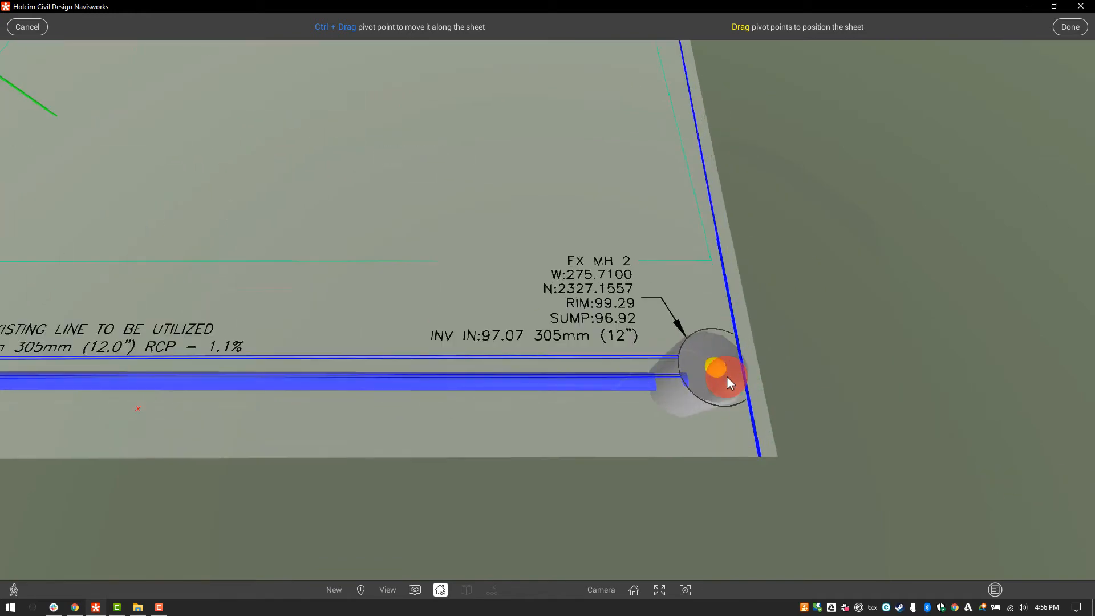
drag(726, 382, 671, 379)
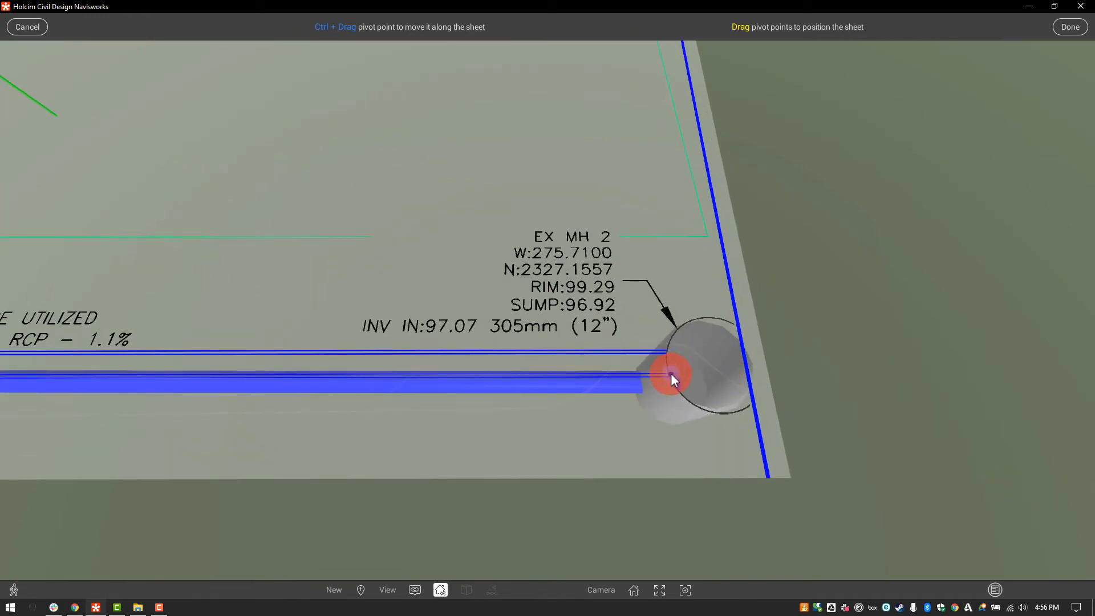
drag(673, 376, 528, 451)
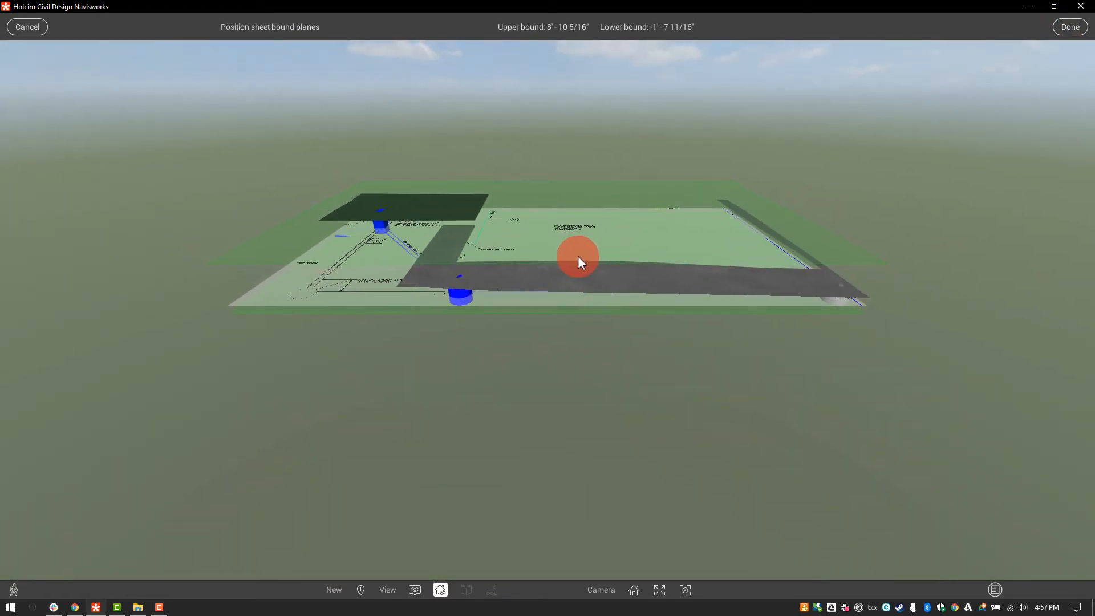
- Set the upper bound plane to 6'-3" above the sheet
drag(577, 261, 632, 219)
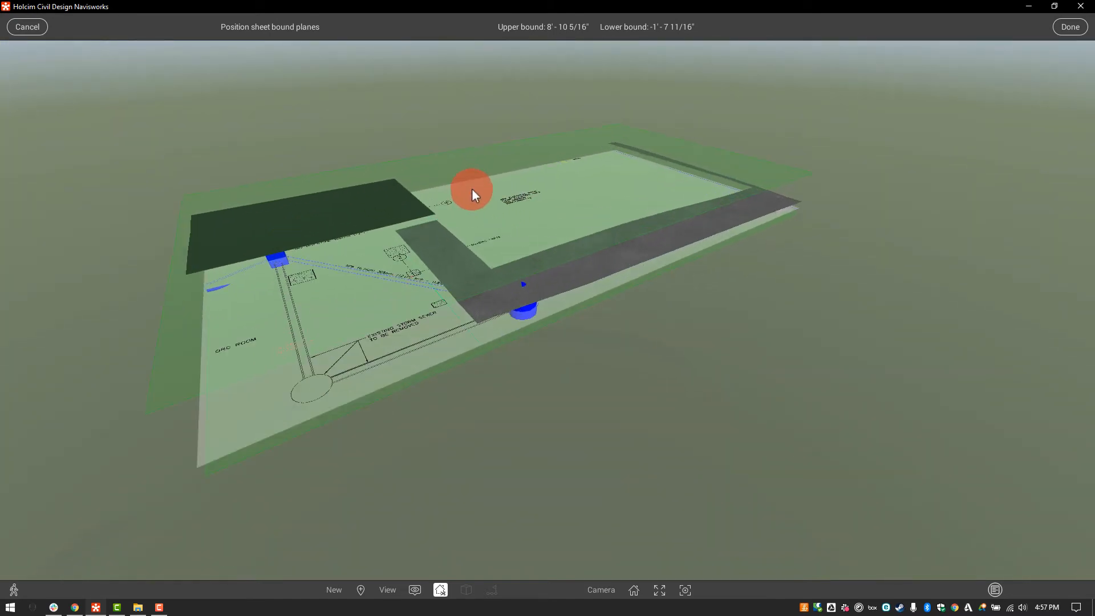
drag(471, 192, 549, 226)
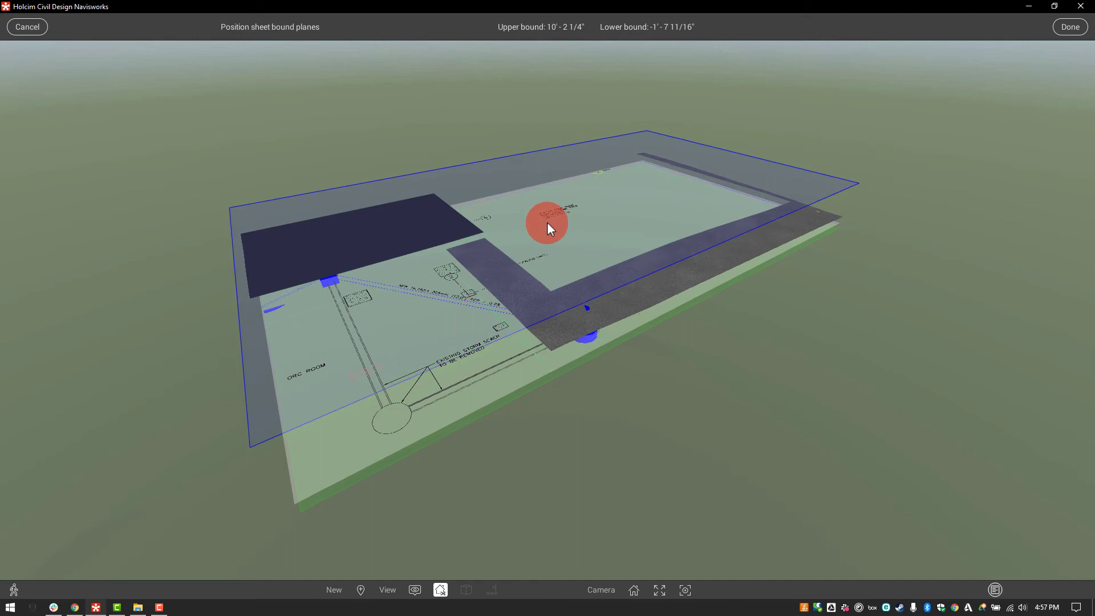
drag(546, 224, 563, 282)
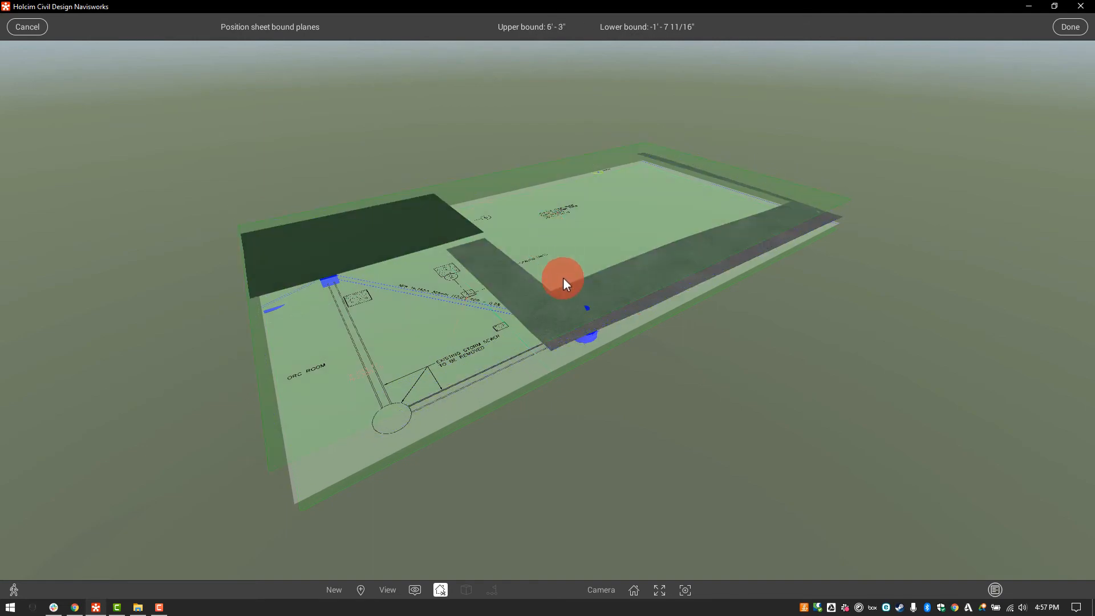
drag(565, 284, 577, 227)
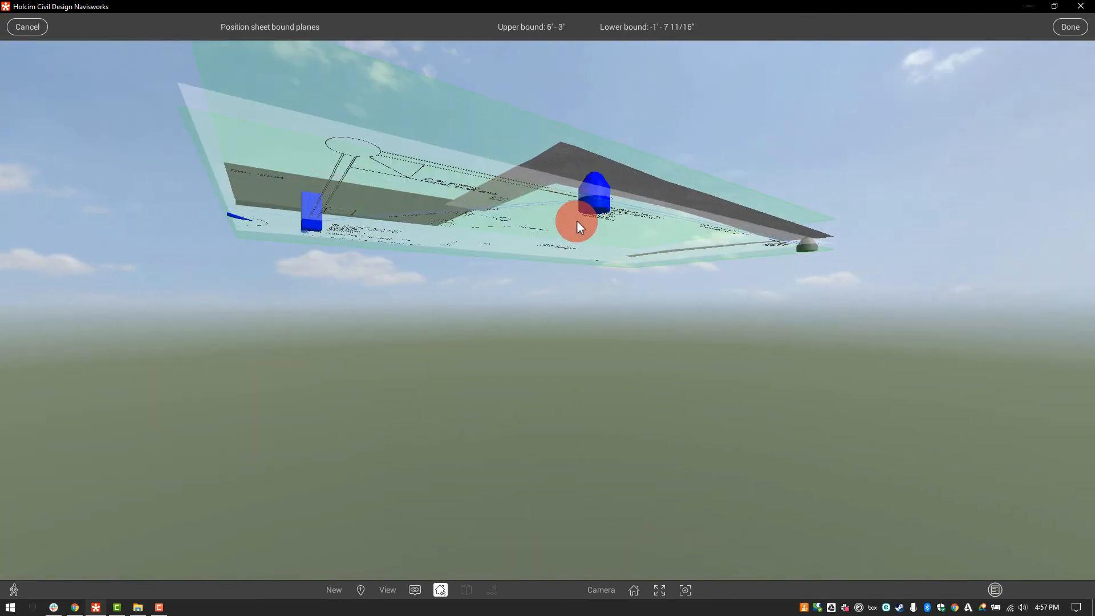
- Set the lower bound plane to -8'-1/2" beneath the pipes and confirm the bound planes
drag(576, 224, 576, 267)
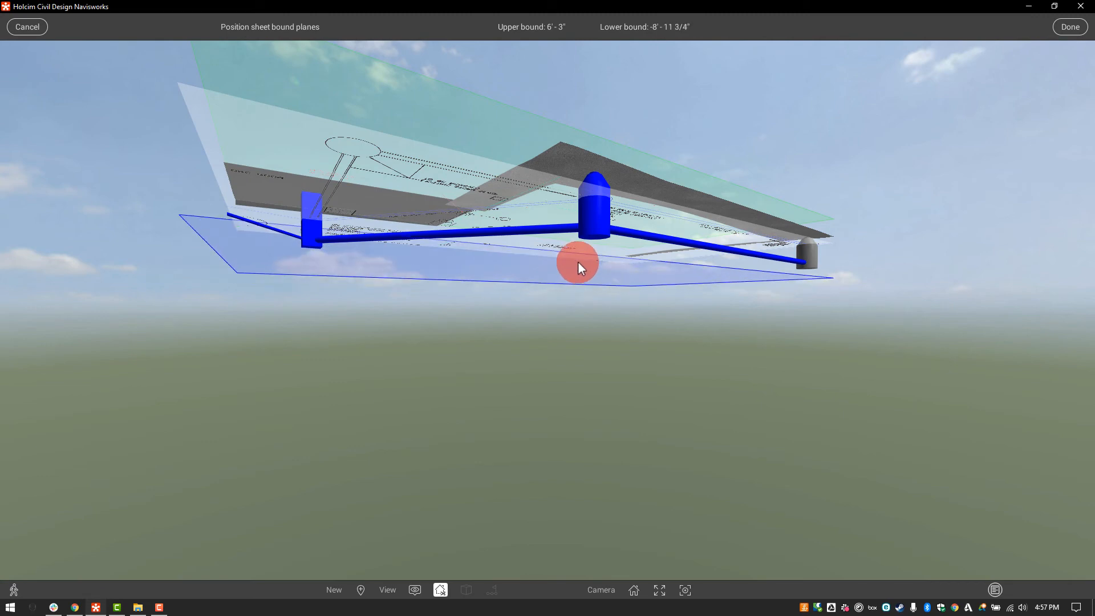
drag(578, 265, 525, 310)
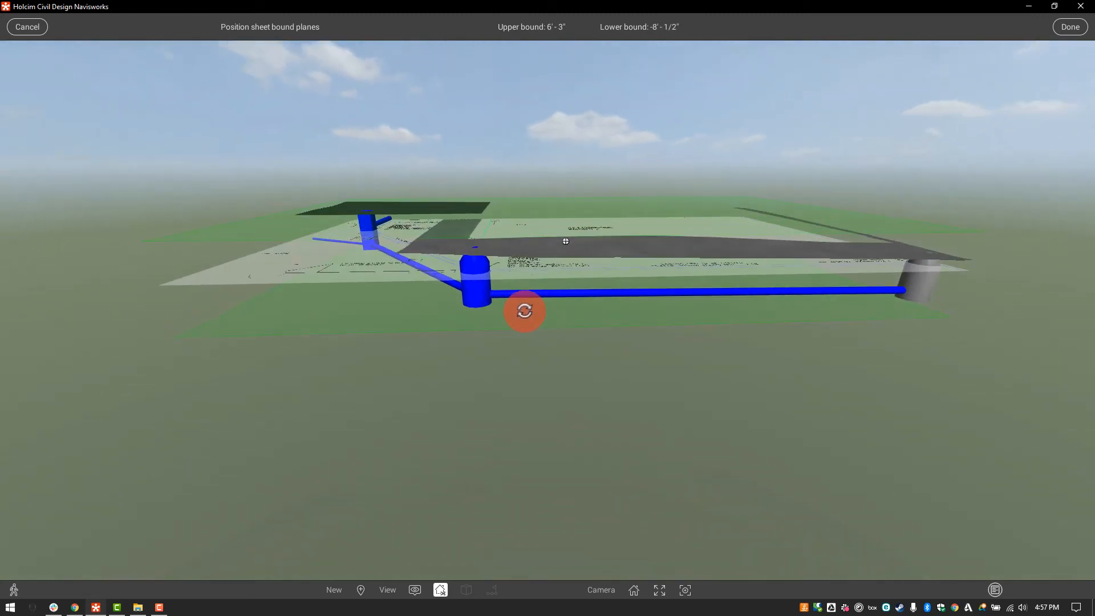
drag(525, 311, 903, 64)
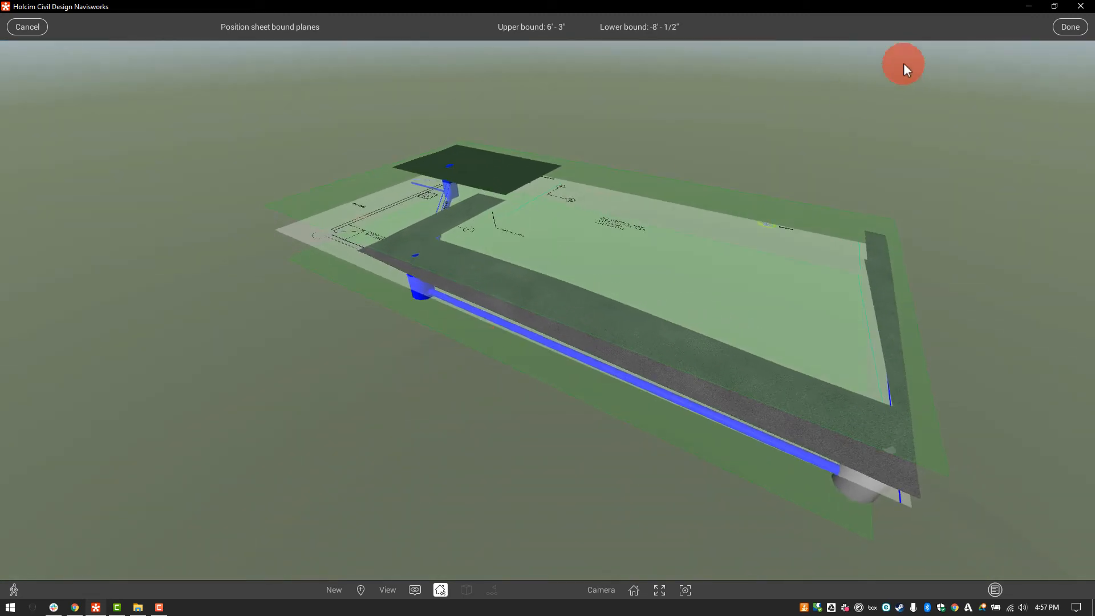
click(1070, 27)
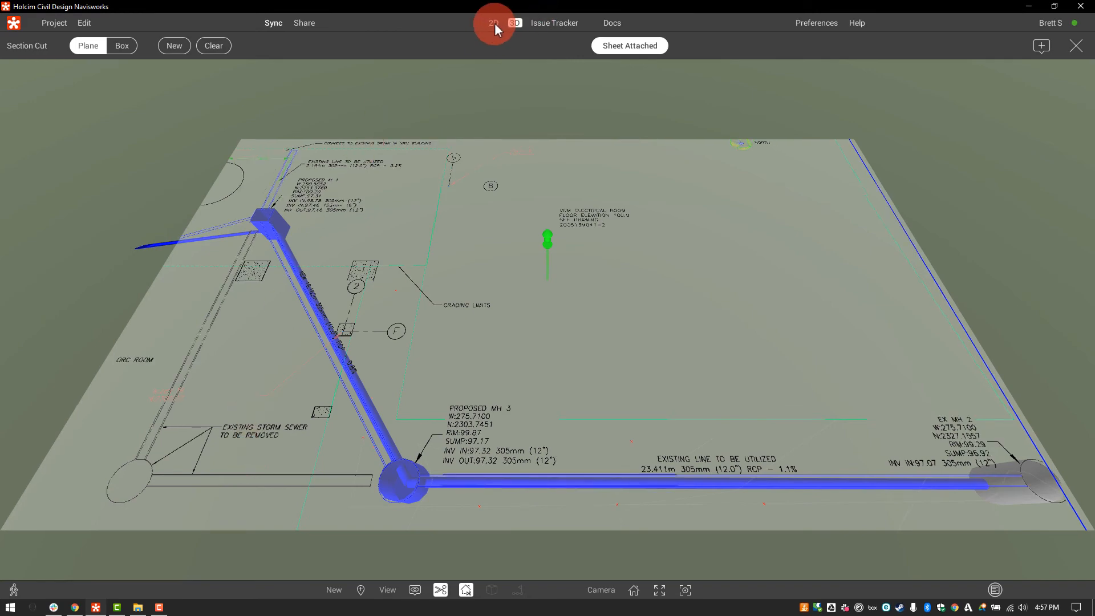
- Switch to the 2D plan sheet with issue pins and open the Issue Tracker for the pipe slope issue
click(493, 23)
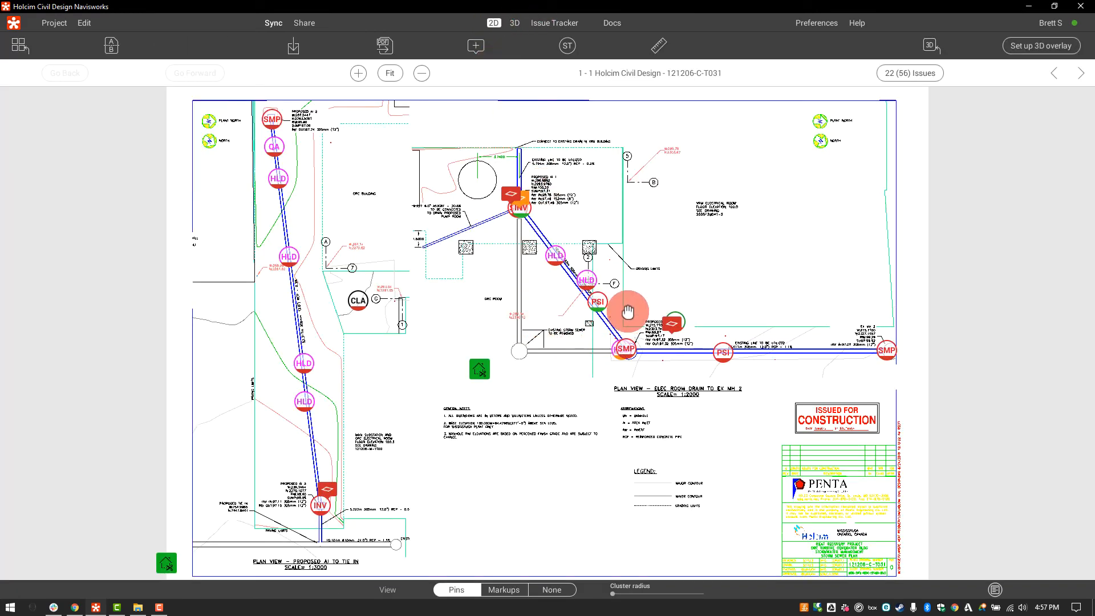
click(554, 23)
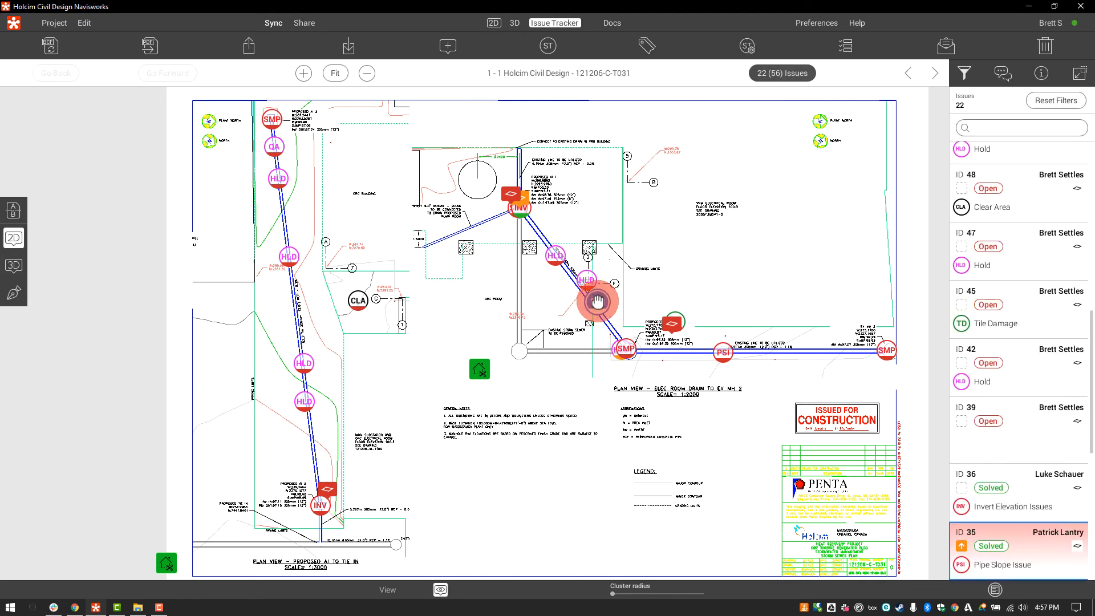